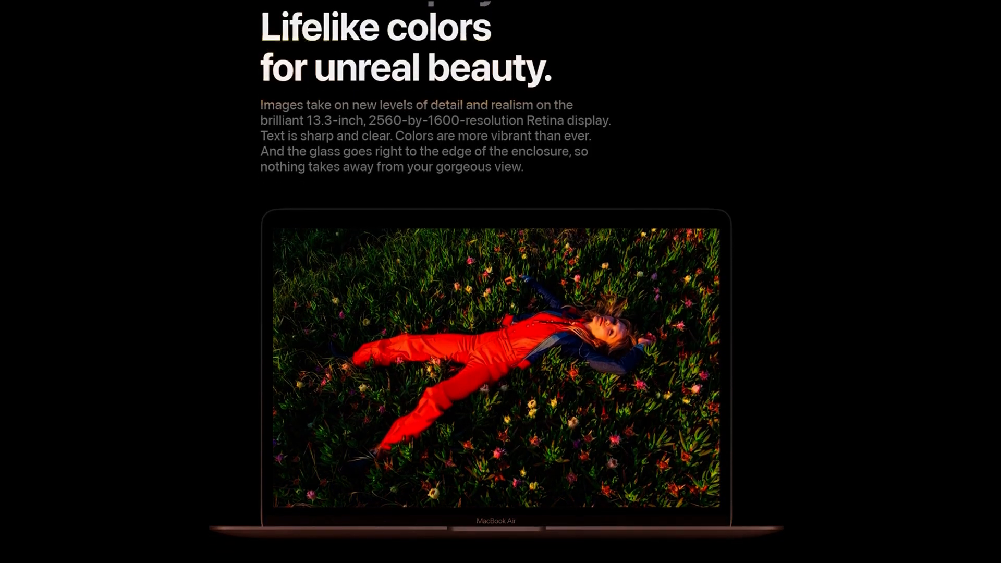
scroll(down, 3)
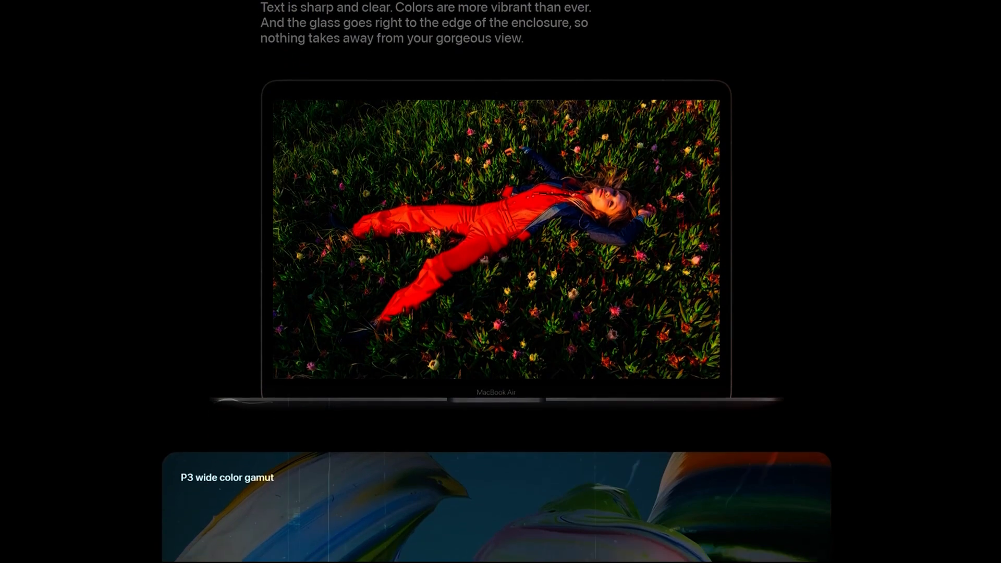
scroll(down, 3)
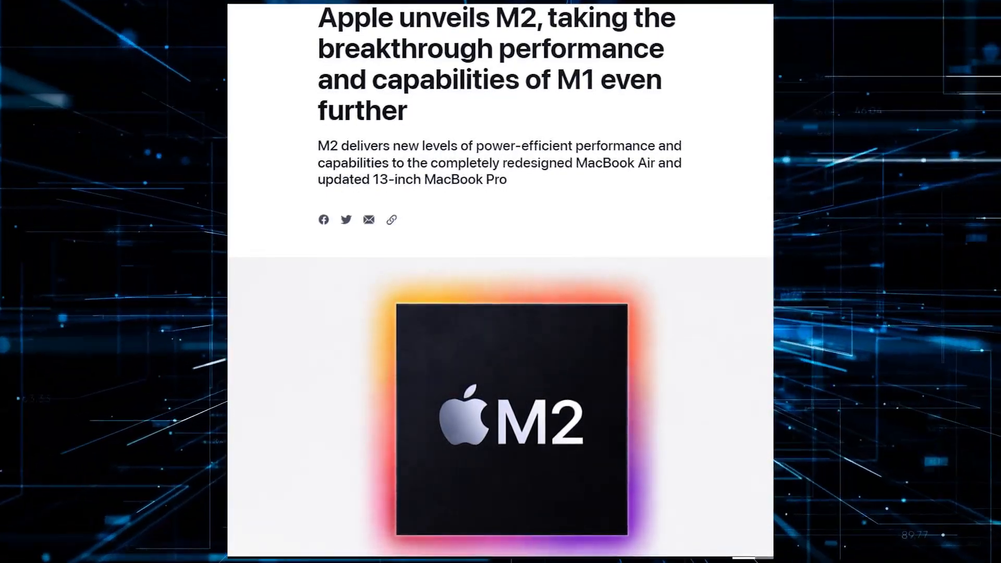
scroll(down, 3)
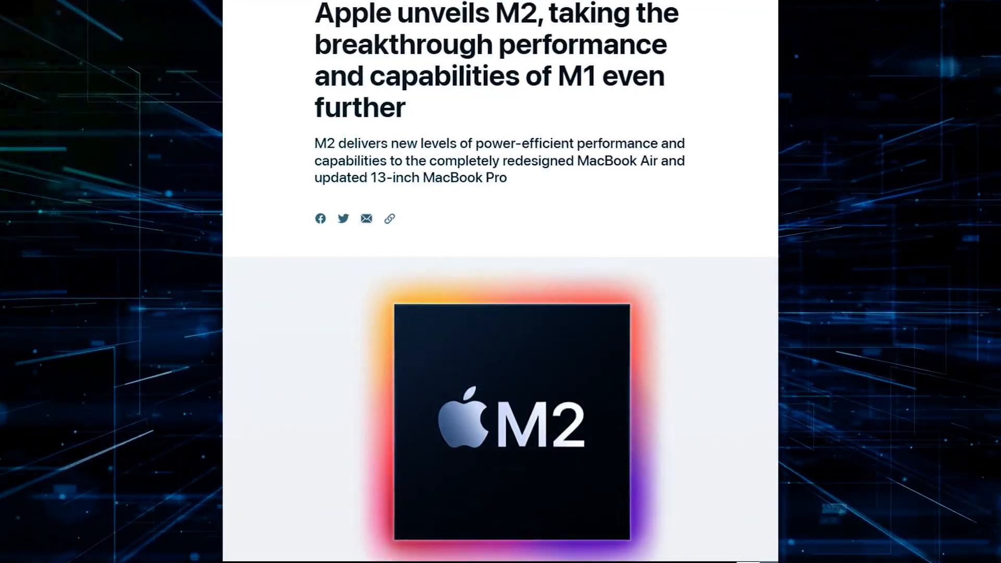